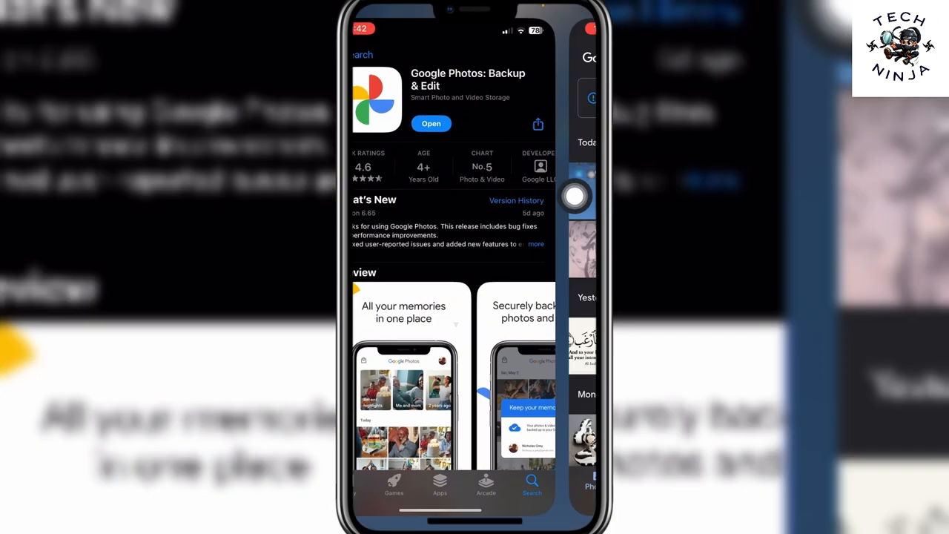
Step: Launch the installed Google Photos app from its App Store page
left_click(431, 123)
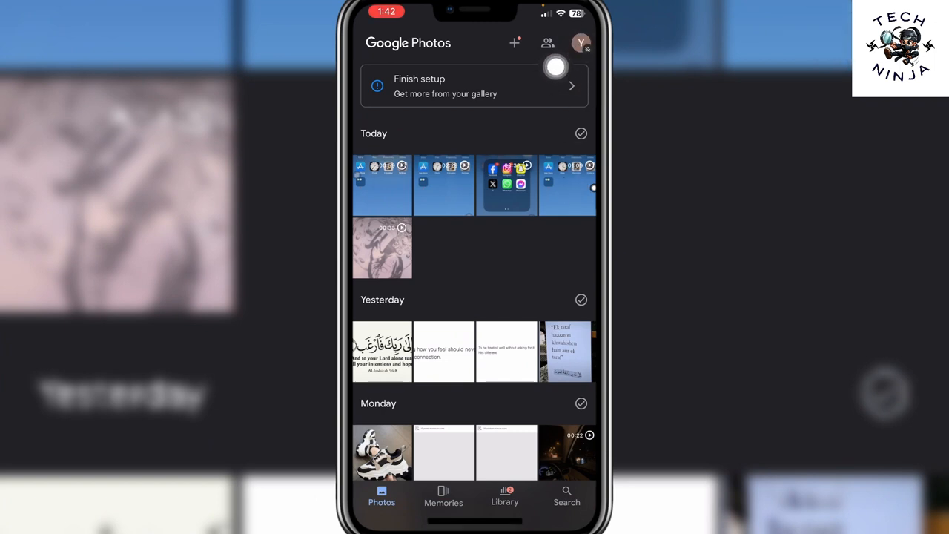
Step: Turn on photo backup from the profile menu so the phone's pictures sync to the Google account
left_click(582, 42)
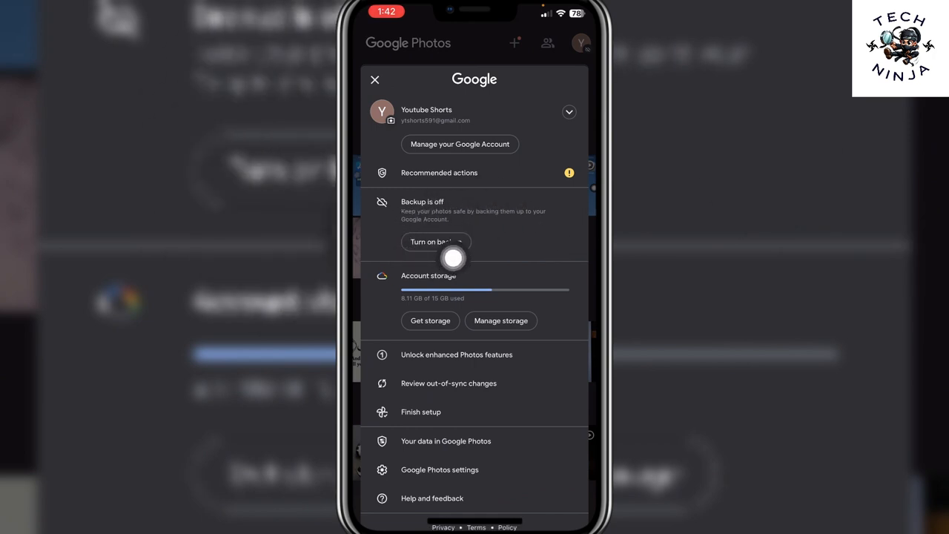
left_click(375, 79)
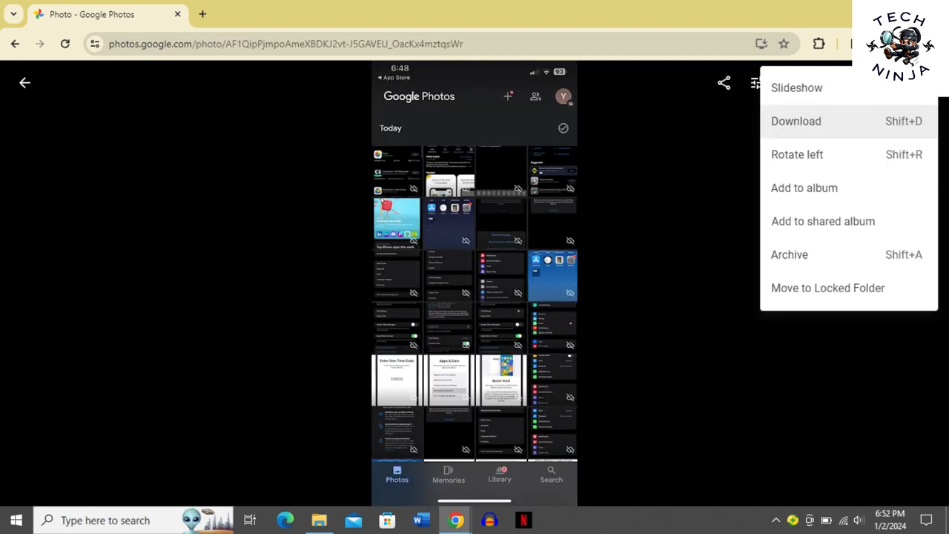
Step: Download the open photo IMG_1228 from photos.google.com via More options, bringing up the save dialog
left_click(795, 121)
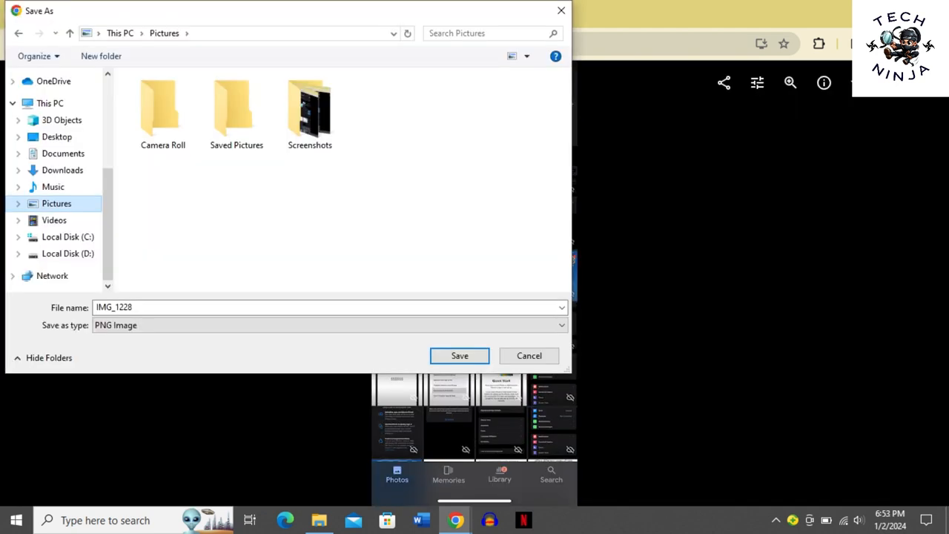